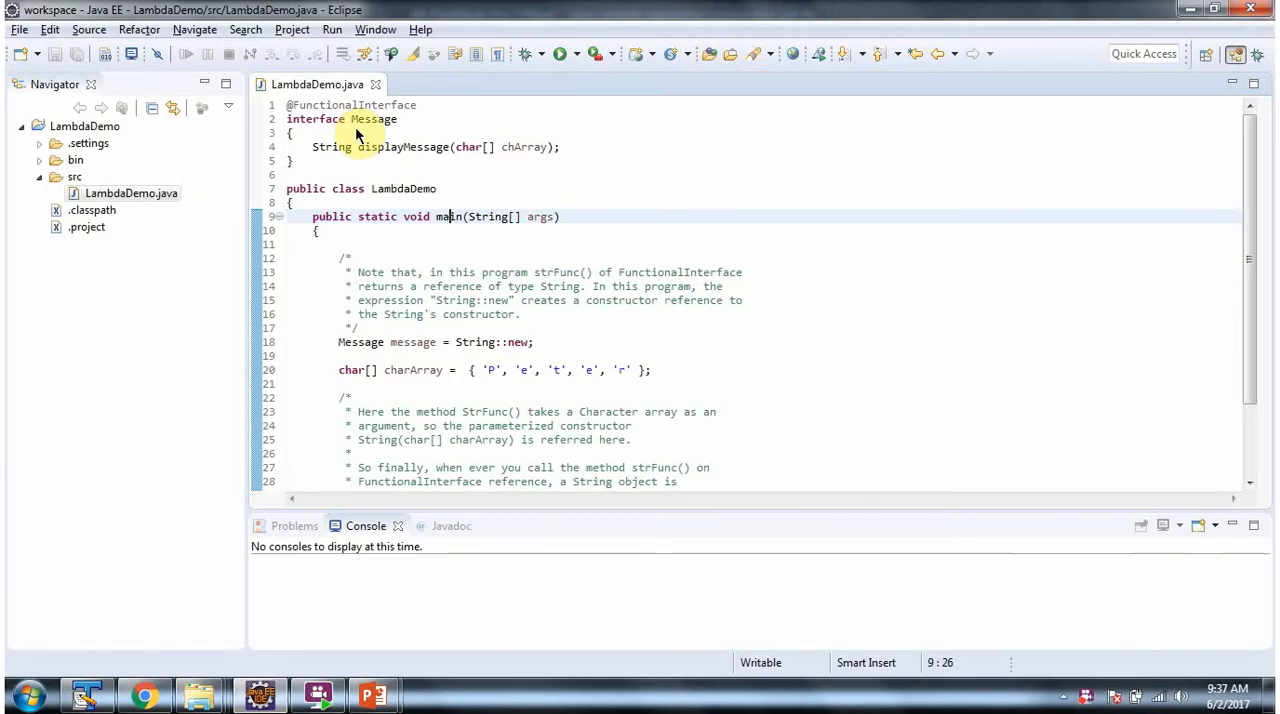
mouse_move(380, 148)
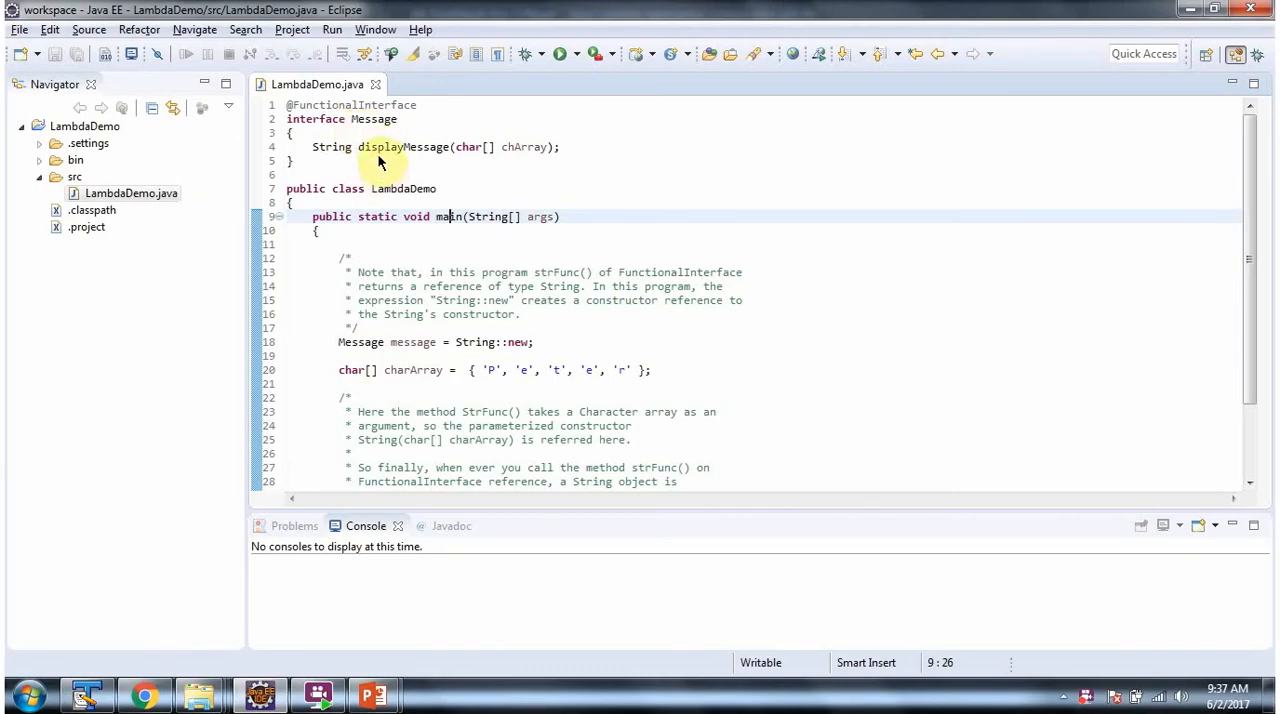
mouse_move(420, 160)
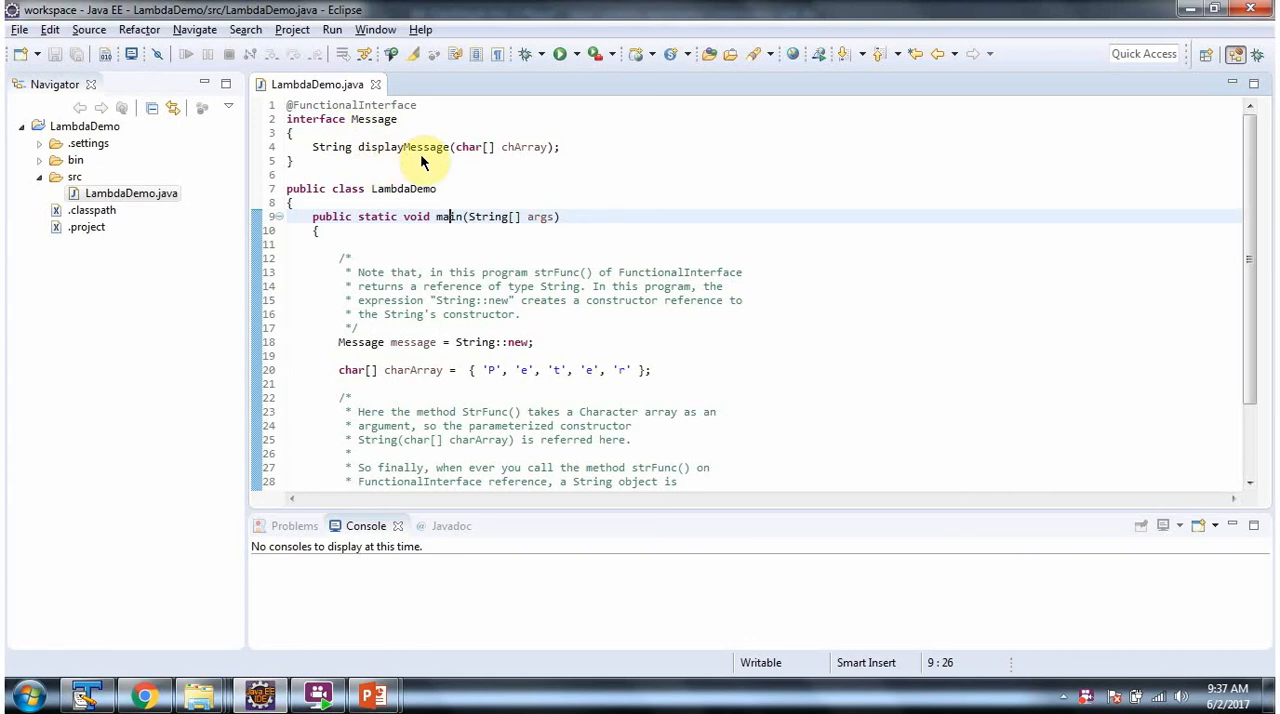
mouse_move(520, 148)
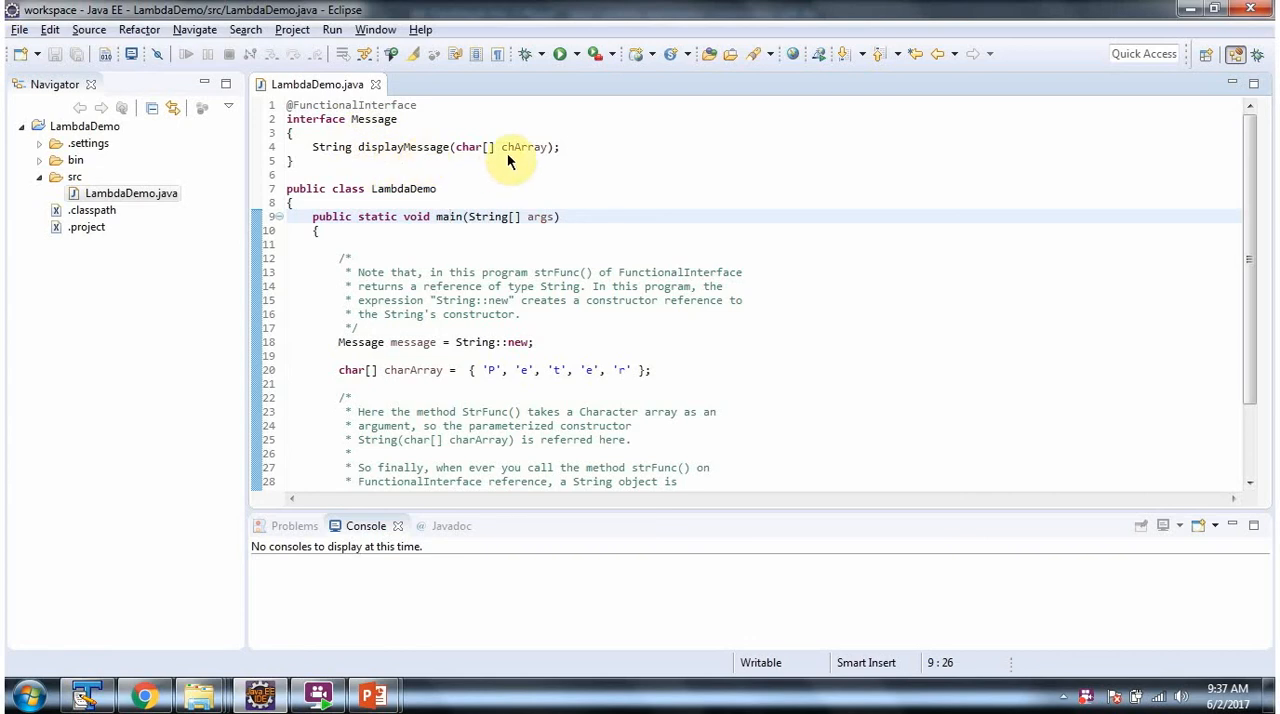
mouse_move(348, 160)
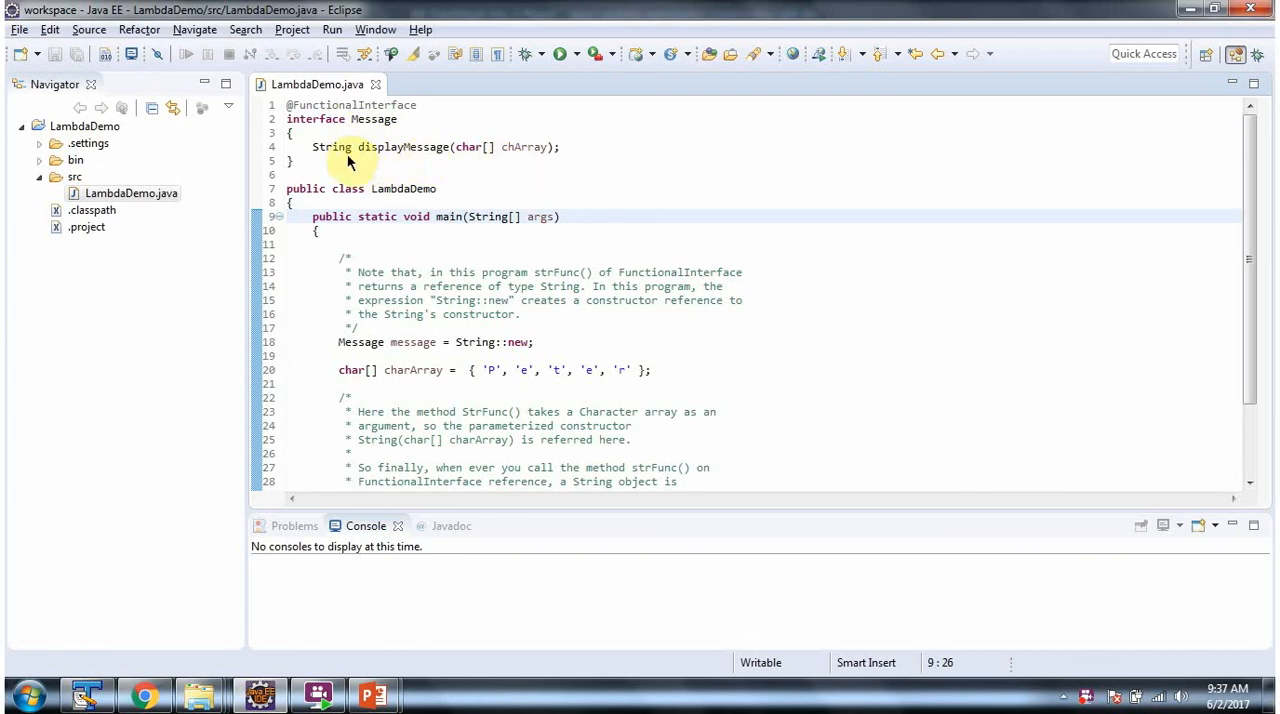
mouse_move(392, 188)
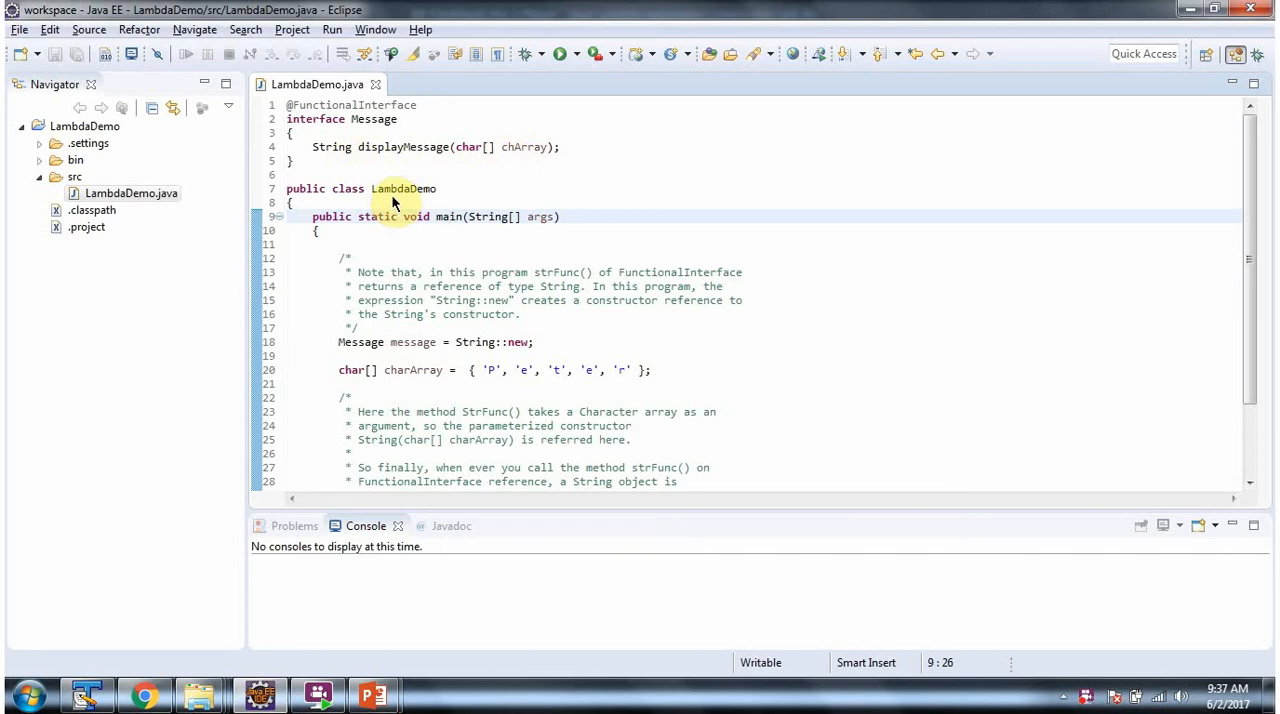
mouse_move(448, 216)
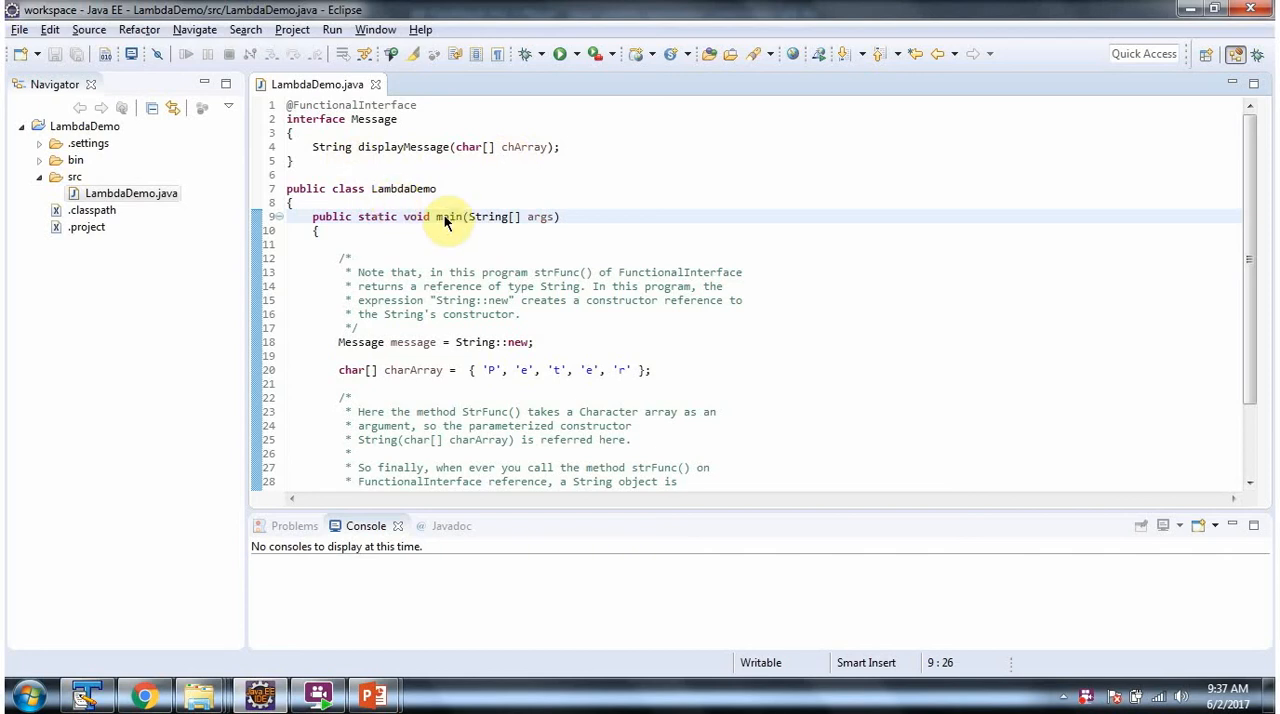
mouse_move(500, 388)
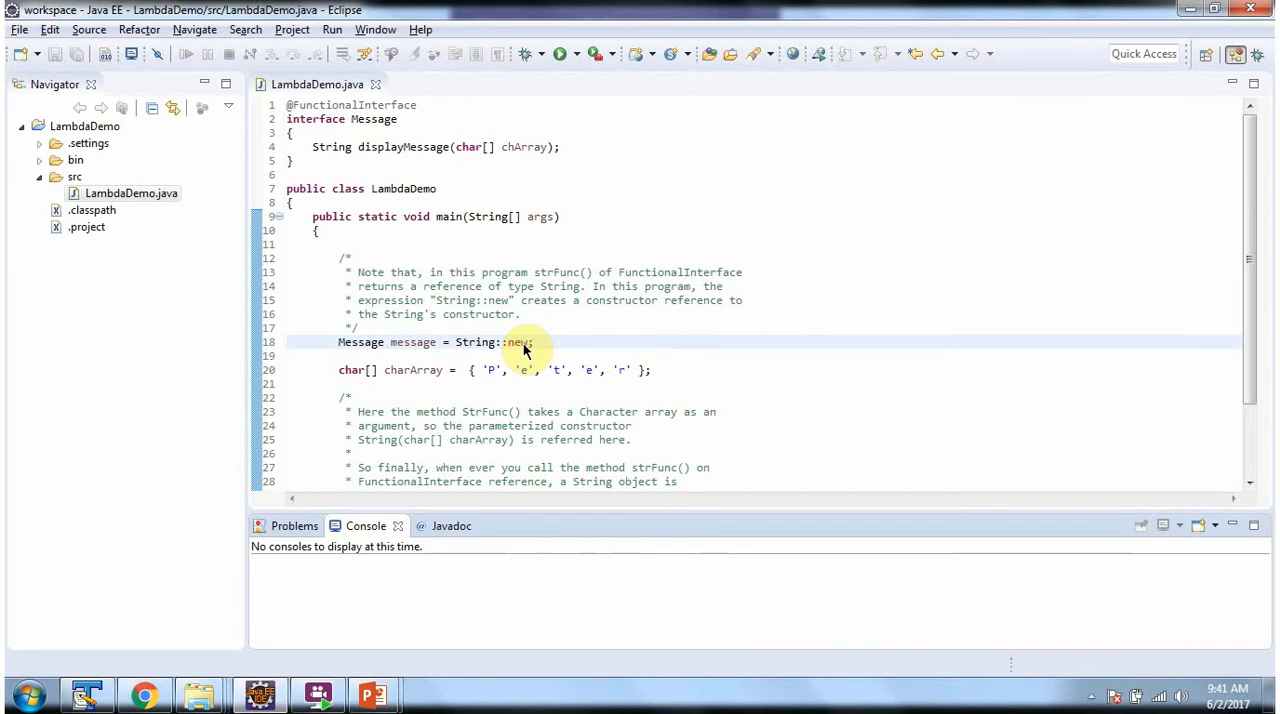
- Show the Javadoc for the String(char[] value) constructor that String::new refers to
left_click(520, 340)
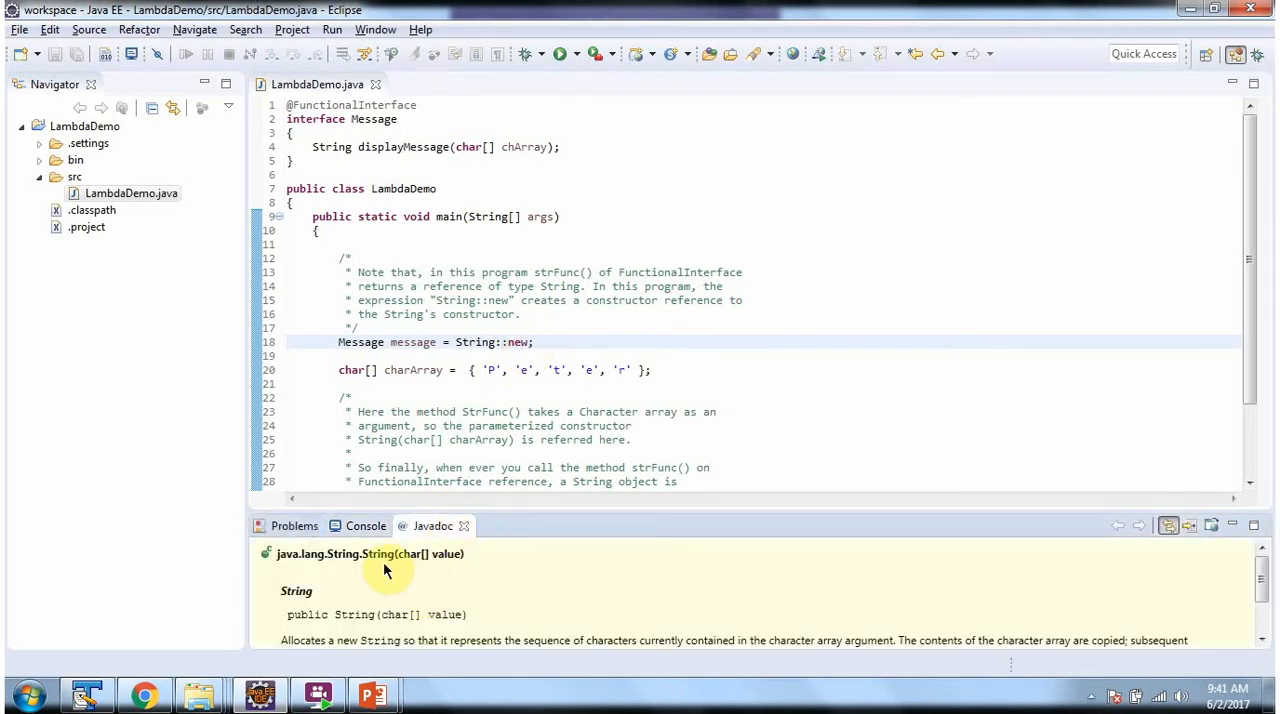
mouse_move(418, 570)
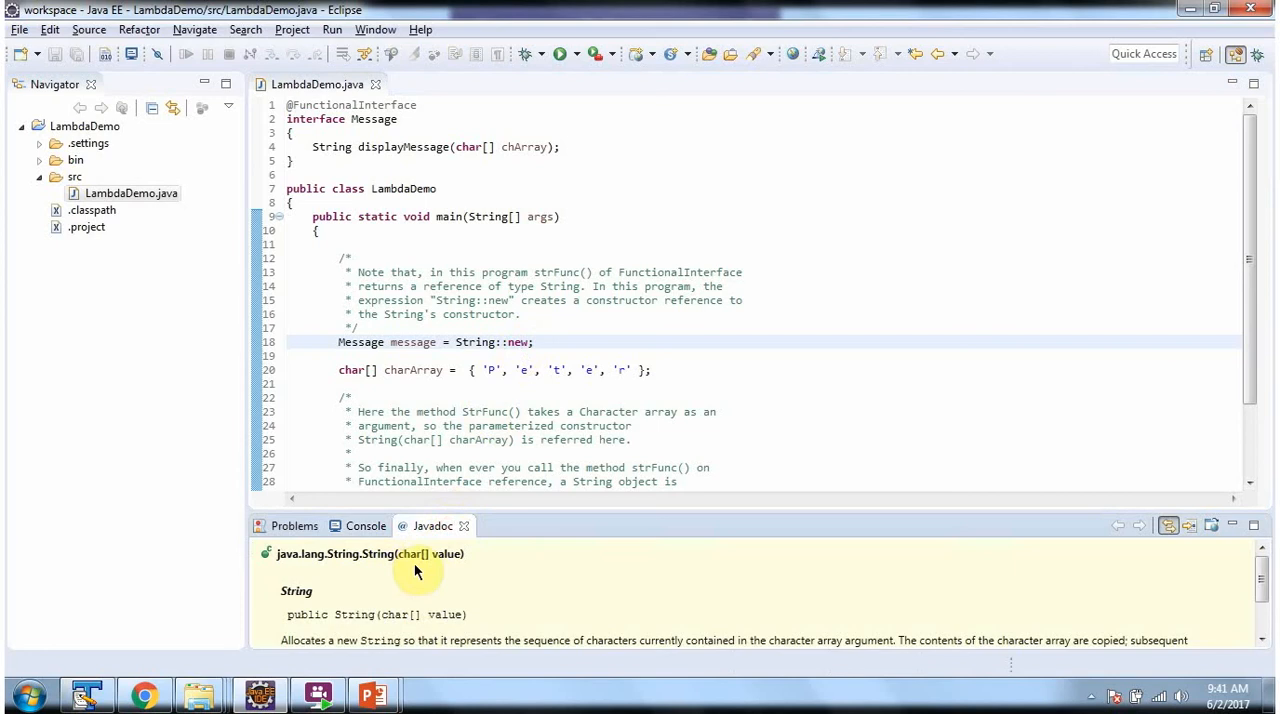
mouse_move(410, 148)
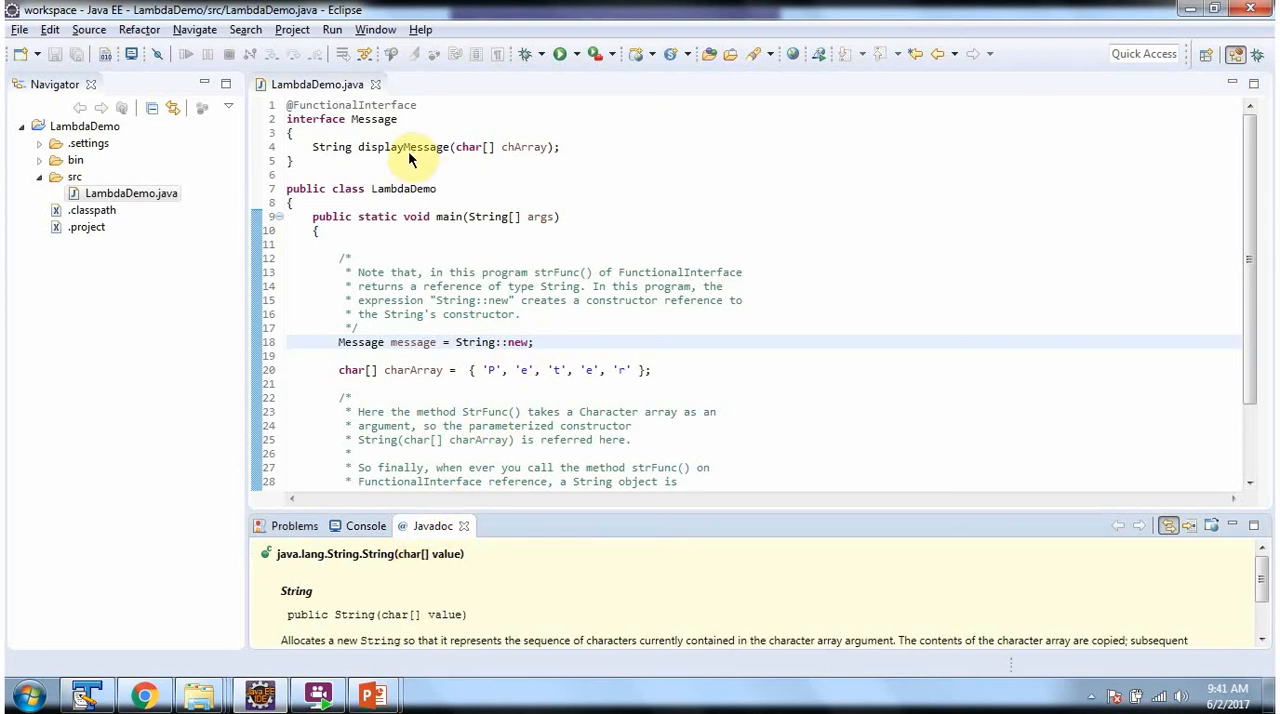
mouse_move(490, 160)
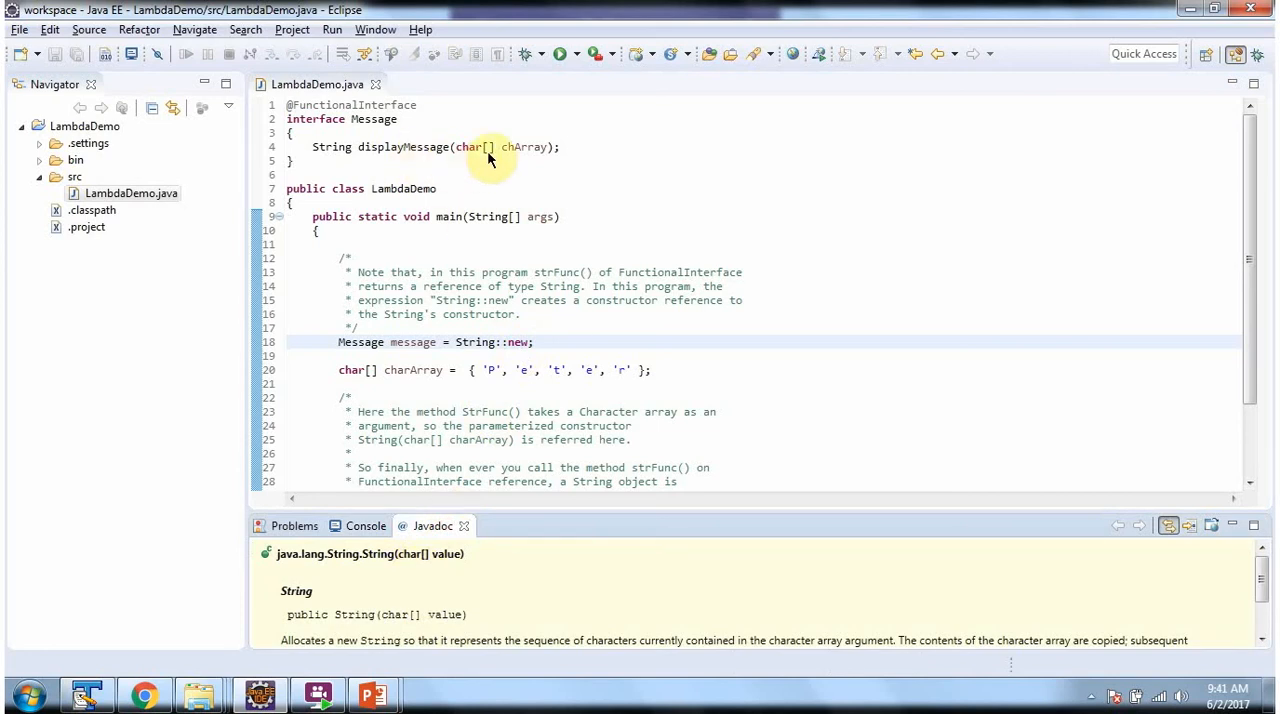
mouse_move(512, 348)
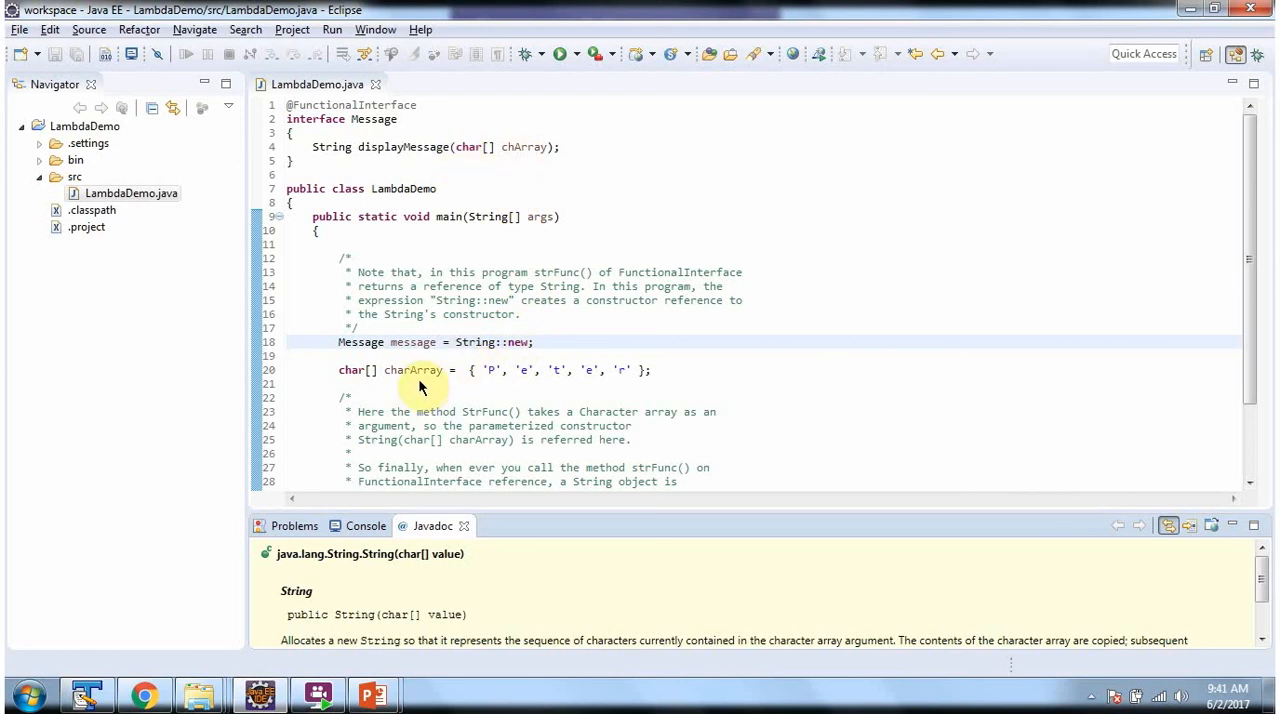
mouse_move(600, 388)
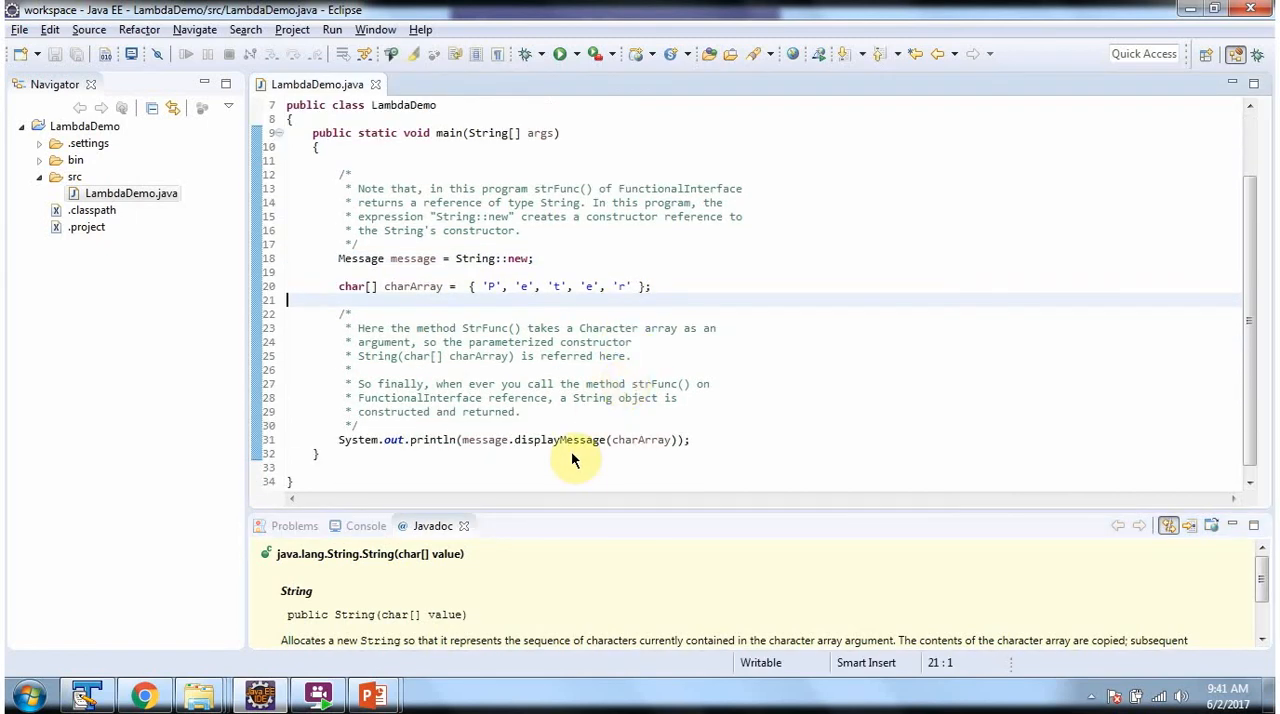
mouse_move(516, 468)
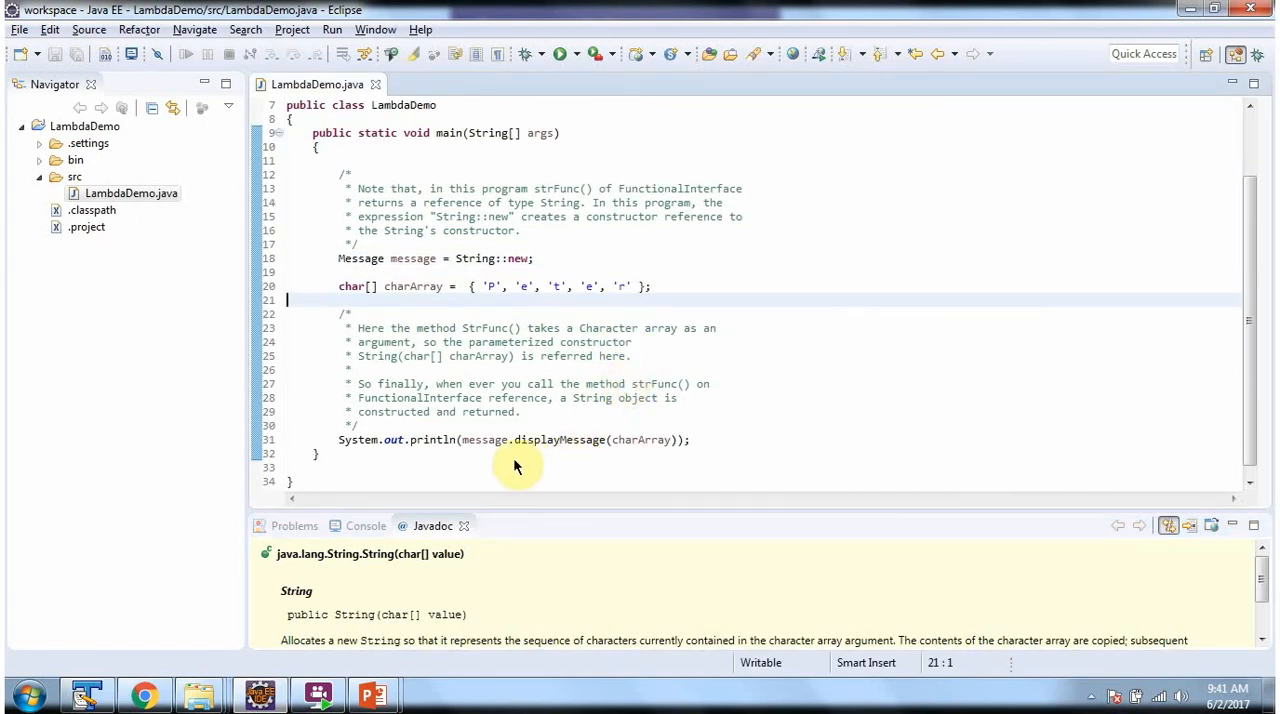
mouse_move(560, 470)
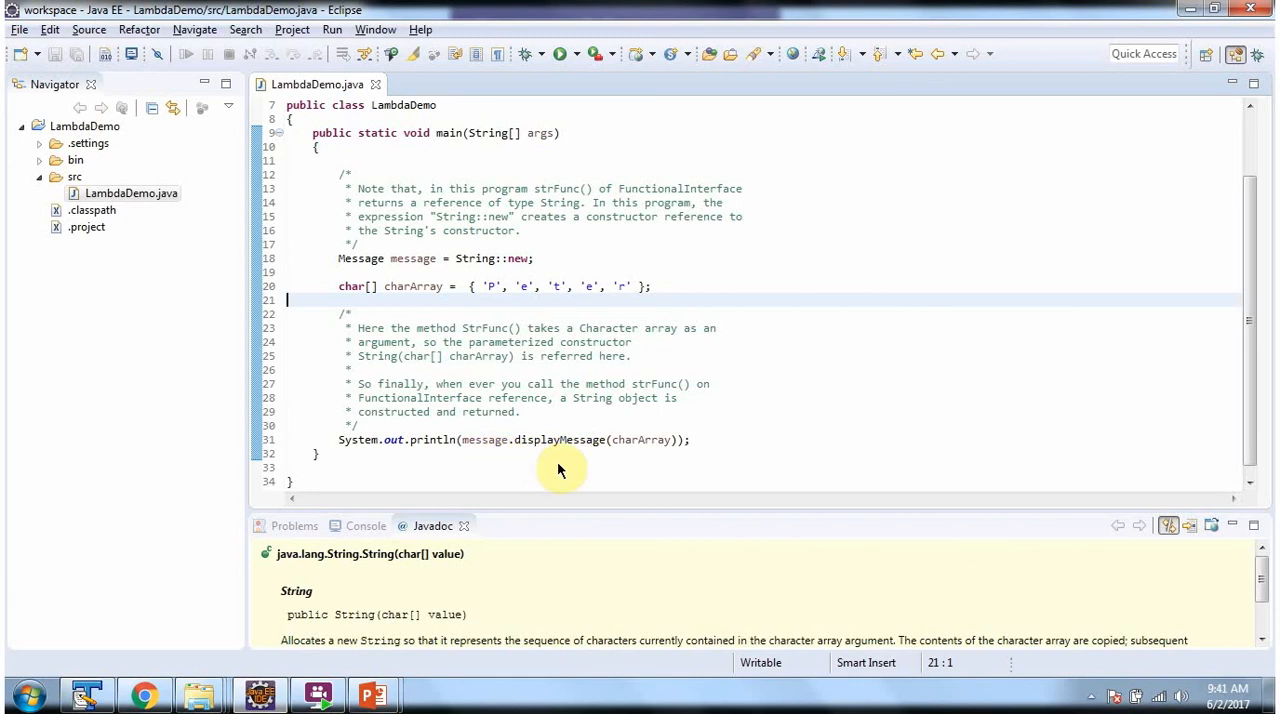
mouse_move(548, 388)
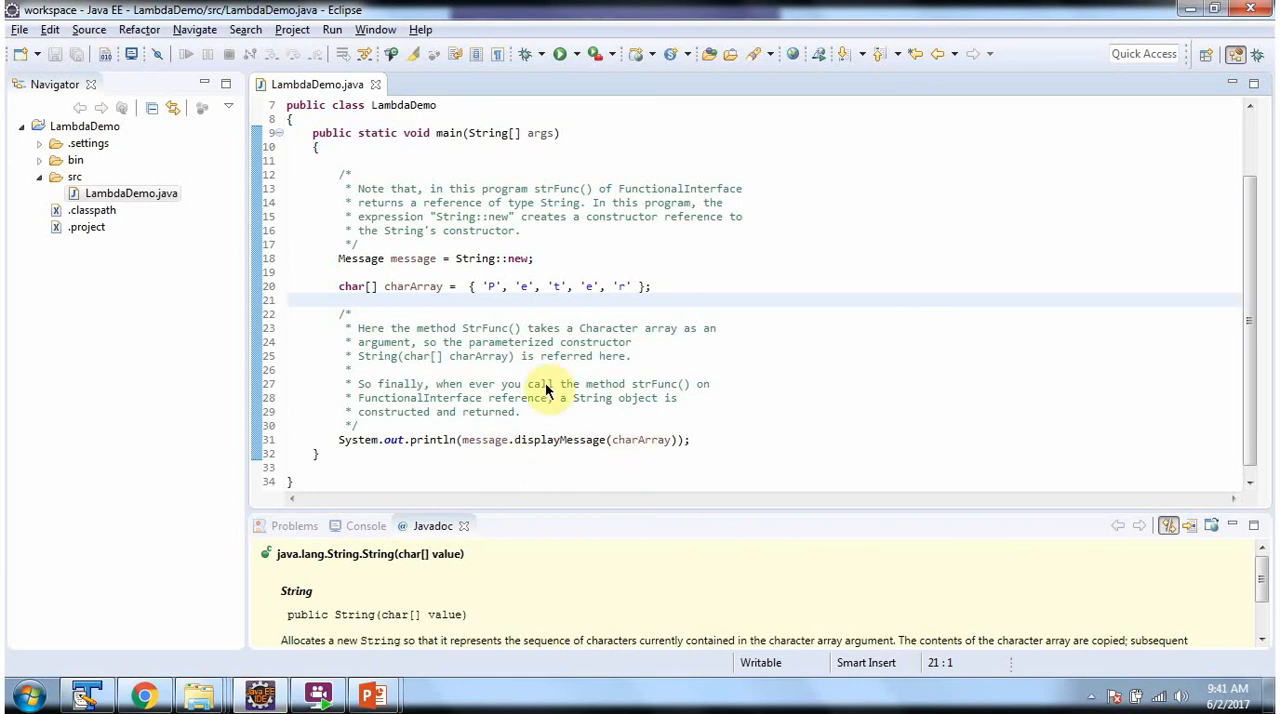
scroll("up", 3)
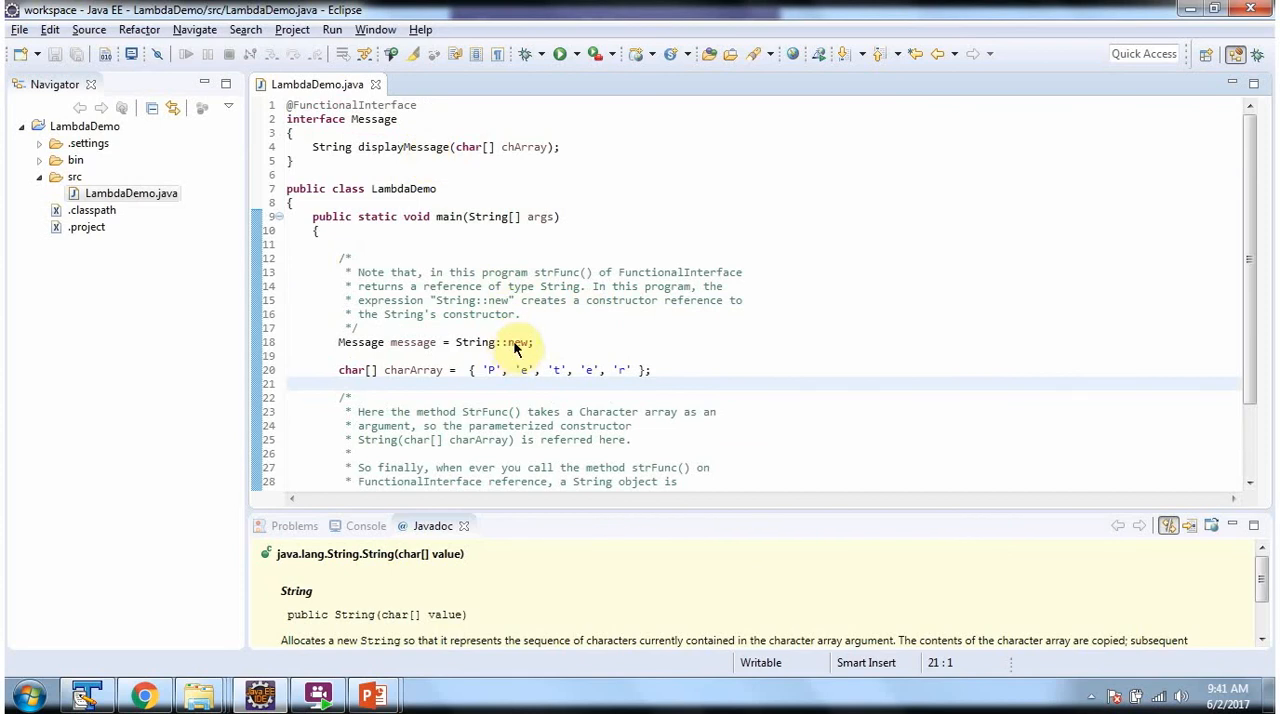
scroll("down", 3)
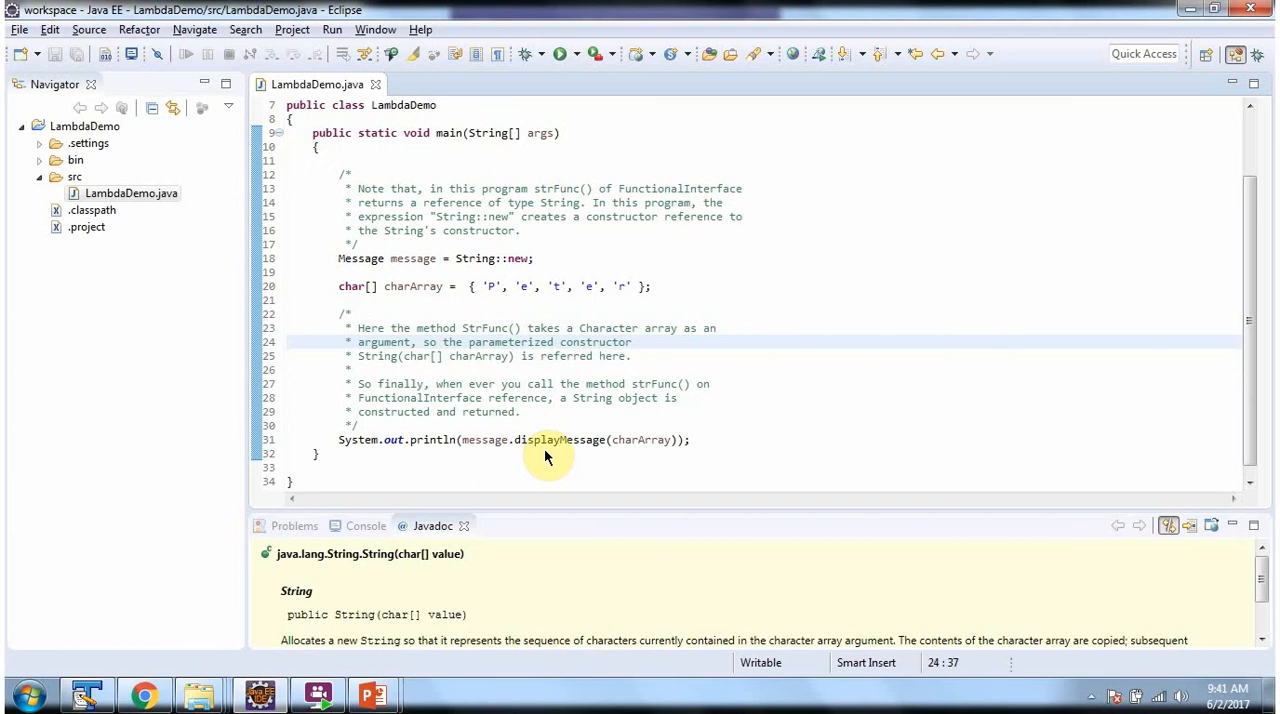
mouse_move(588, 456)
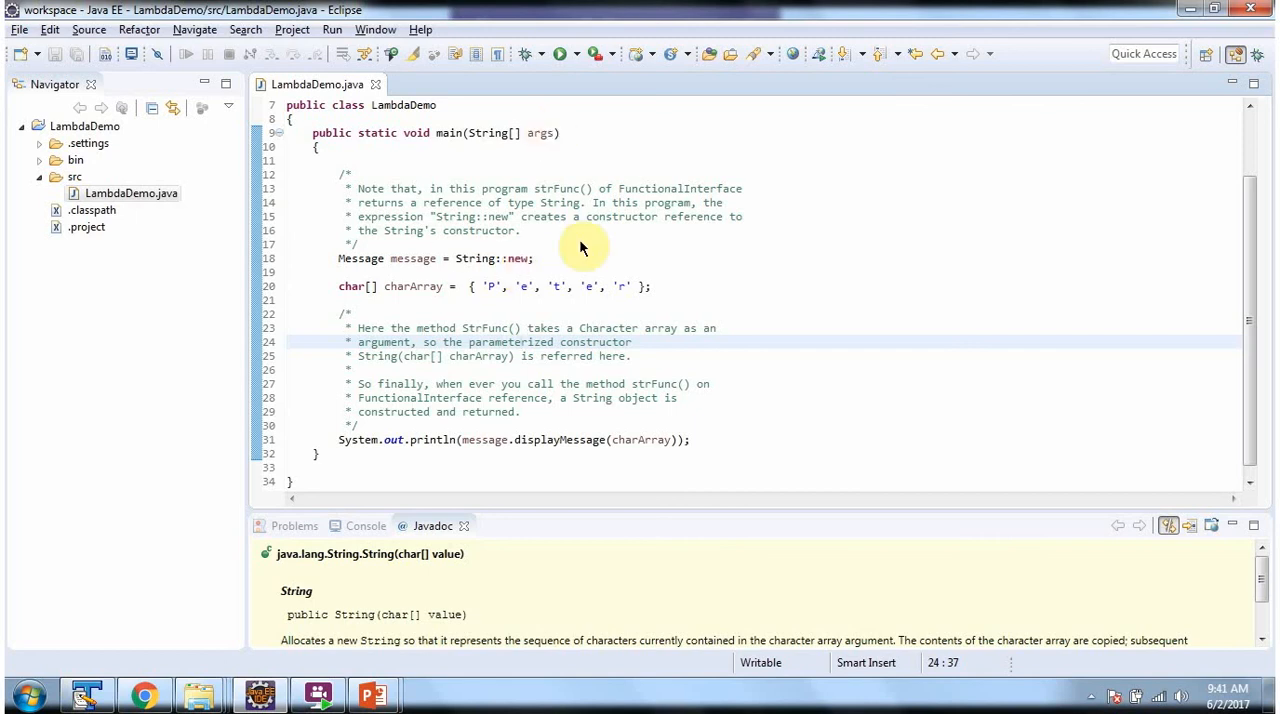
mouse_move(560, 54)
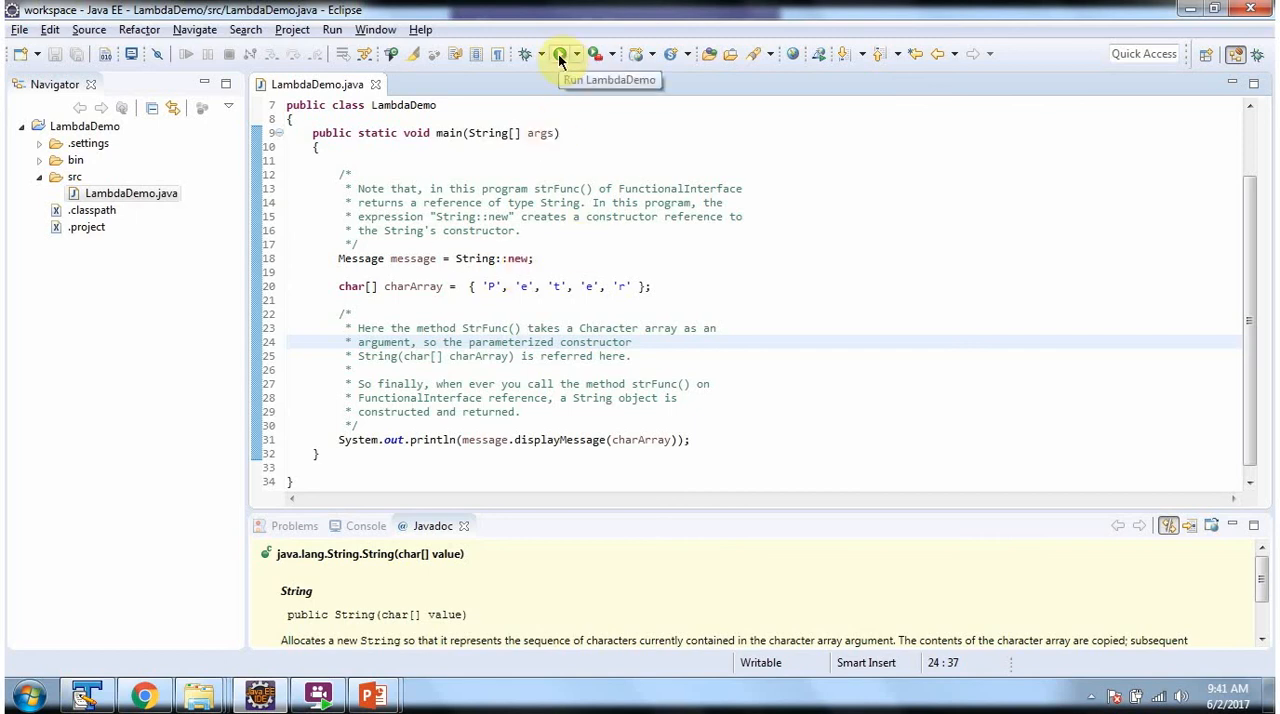
- Run LambdaDemo from the toolbar so the Console prints "Peter"
left_click(560, 54)
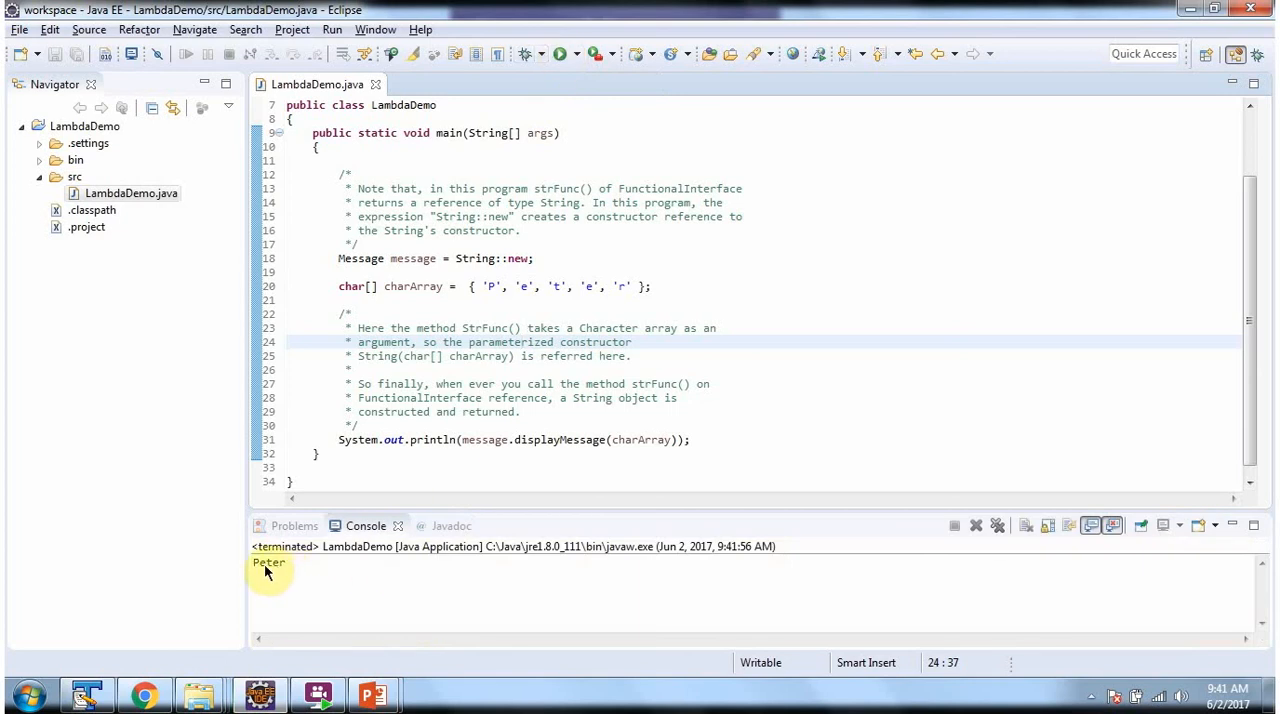
mouse_move(292, 580)
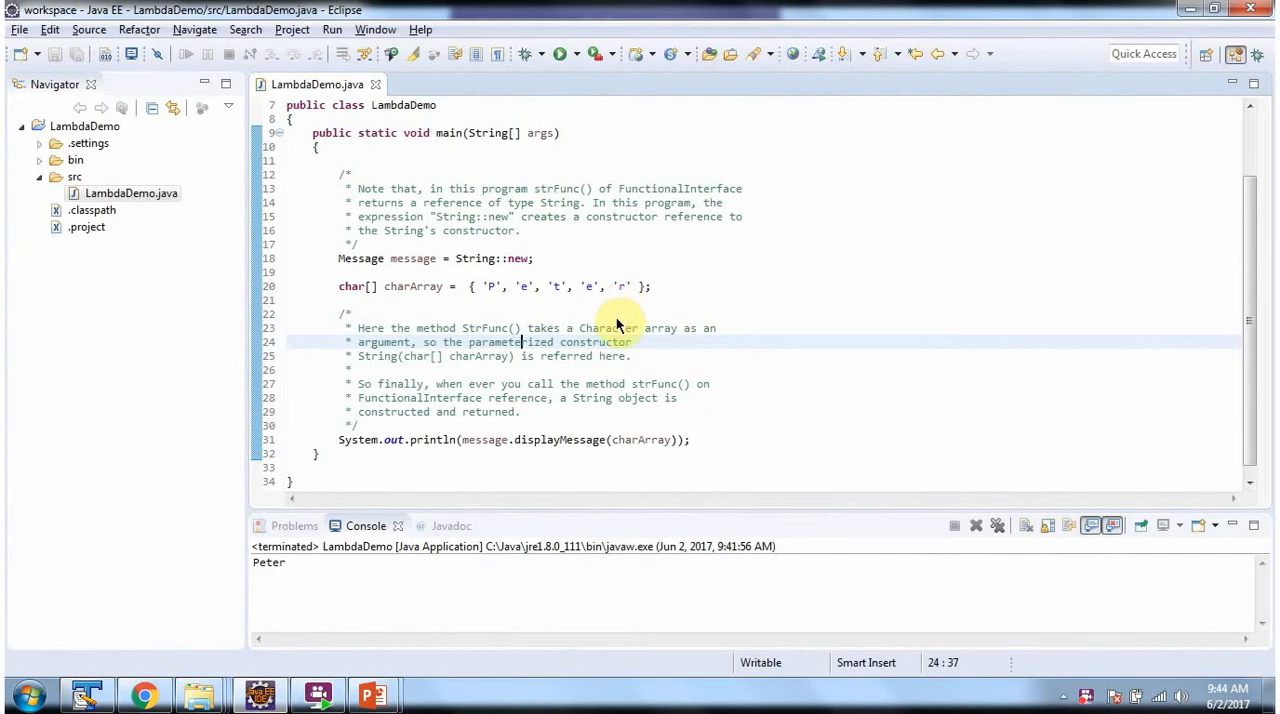
- Switch from the Console back to the Javadoc view showing String(char[] value)
scroll("up", 3)
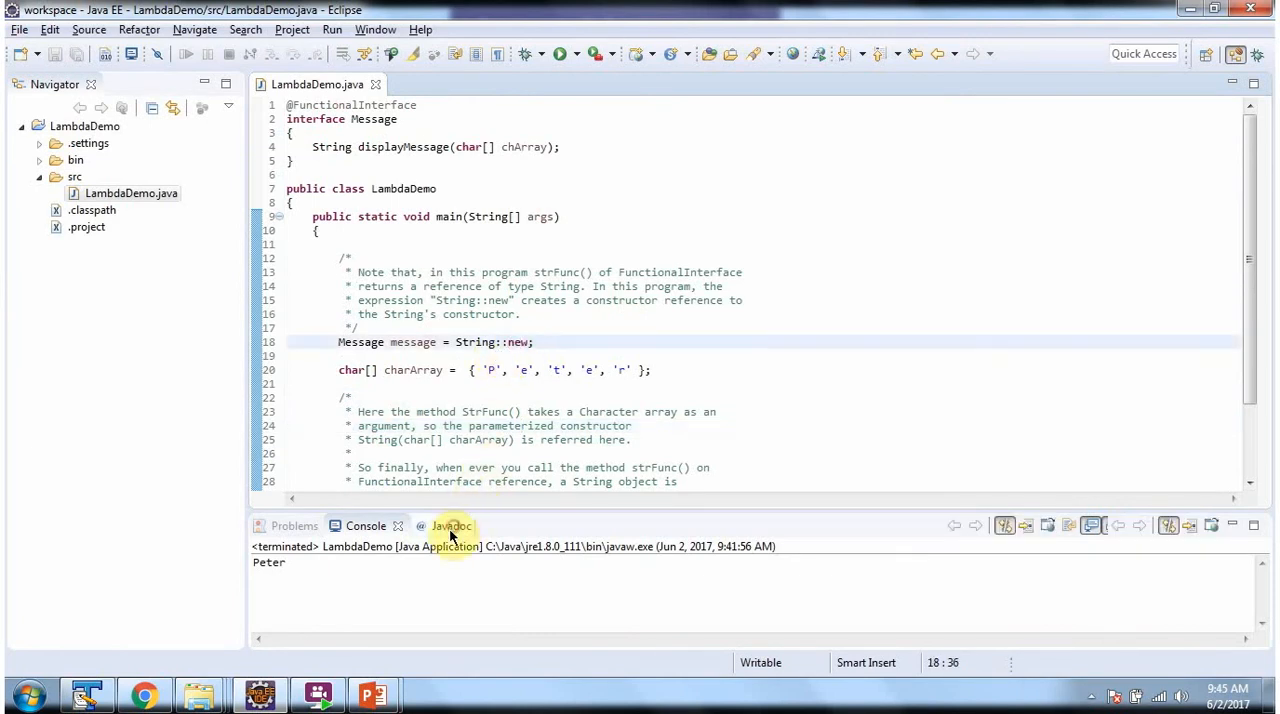
left_click(452, 524)
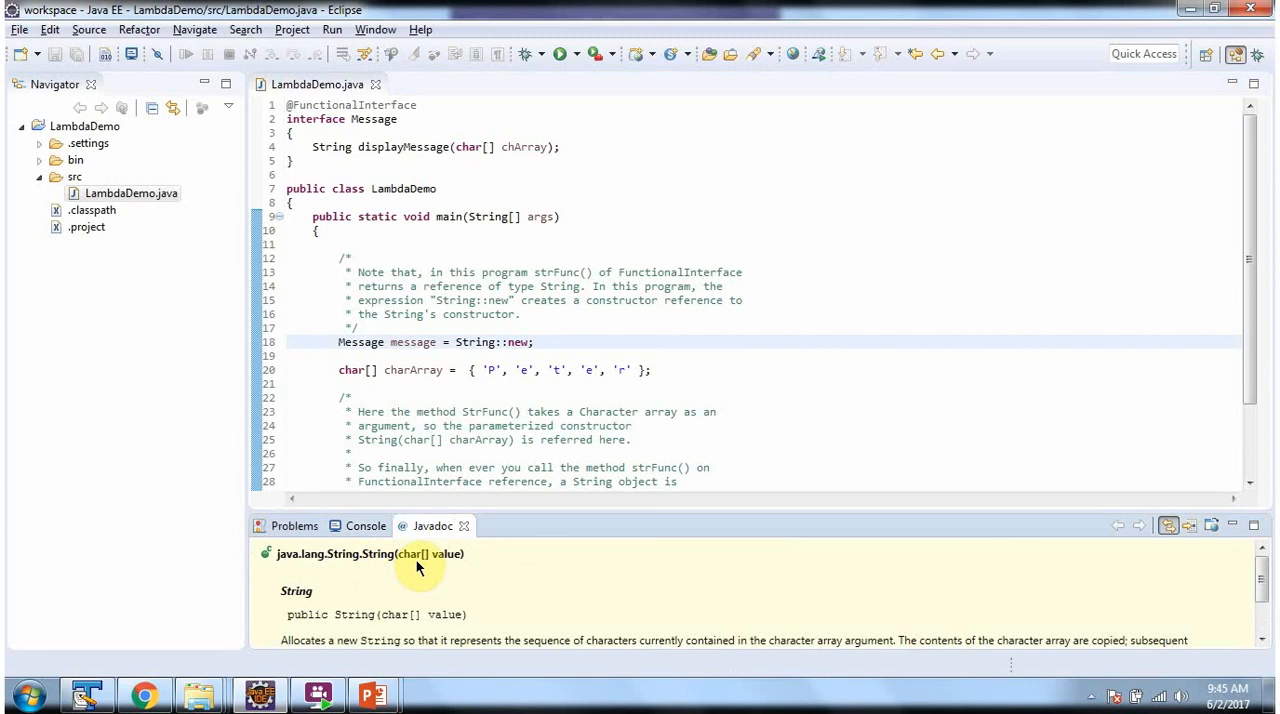
mouse_move(458, 158)
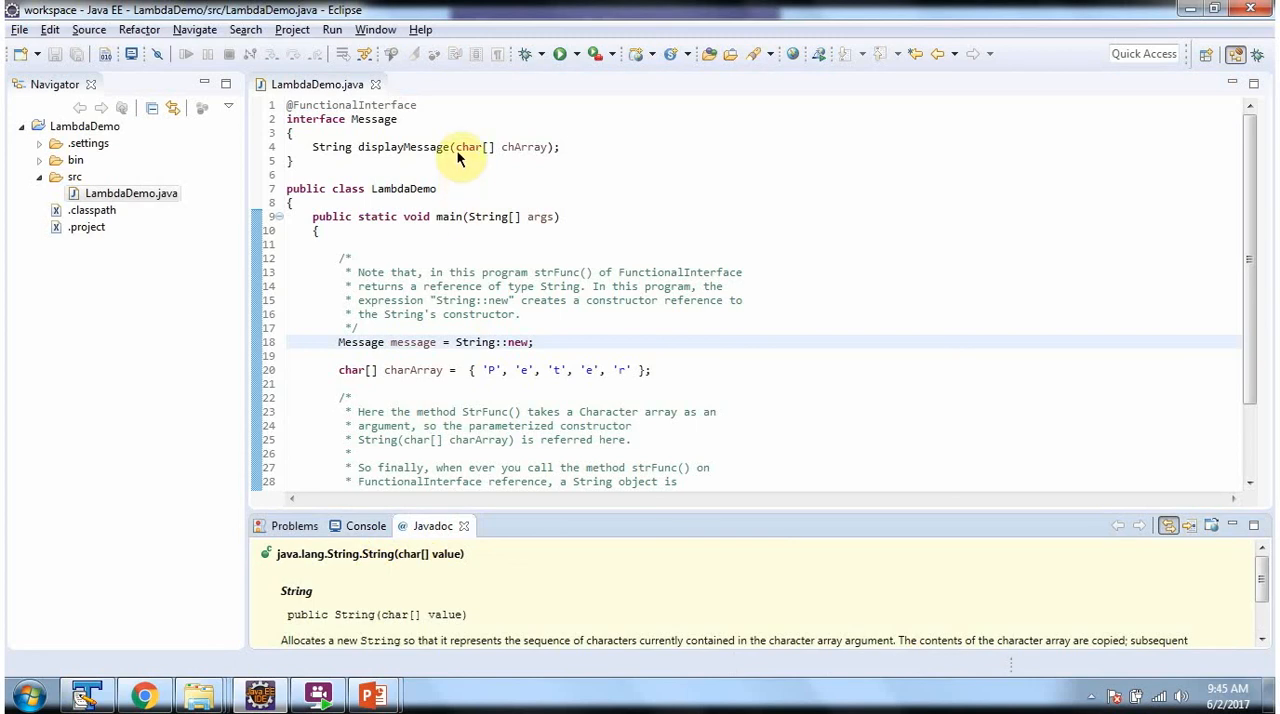
mouse_move(490, 156)
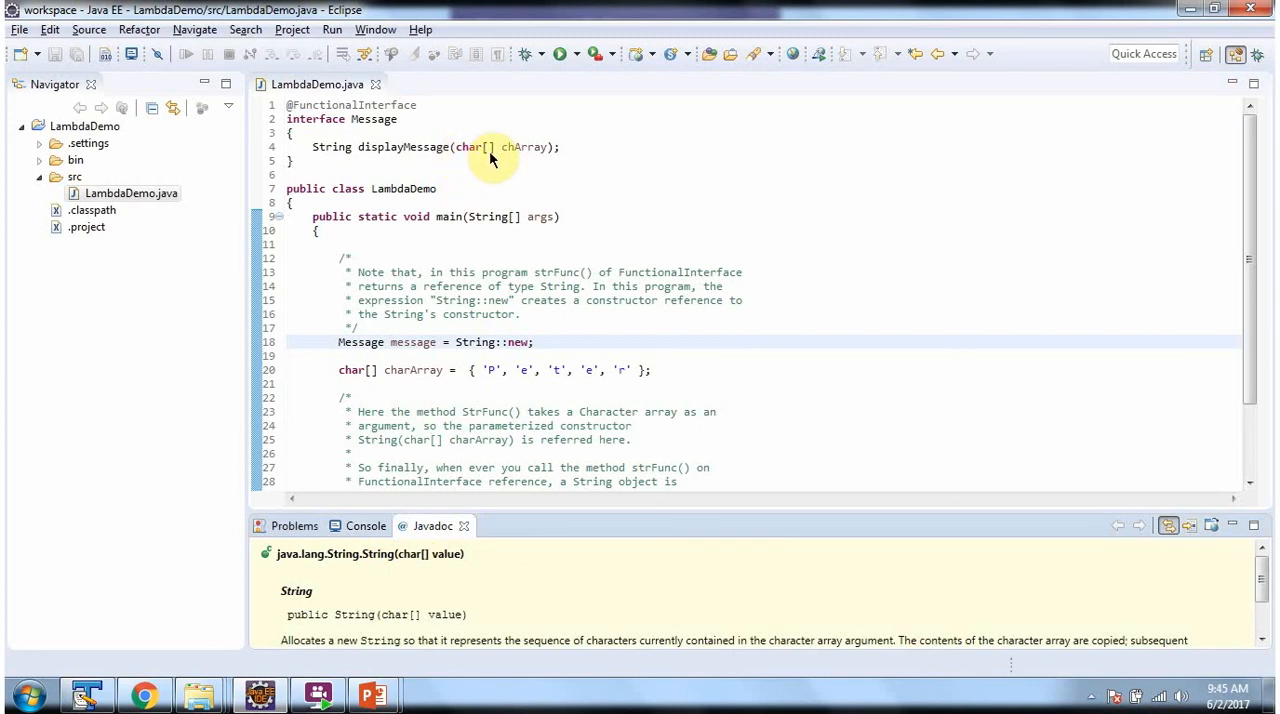